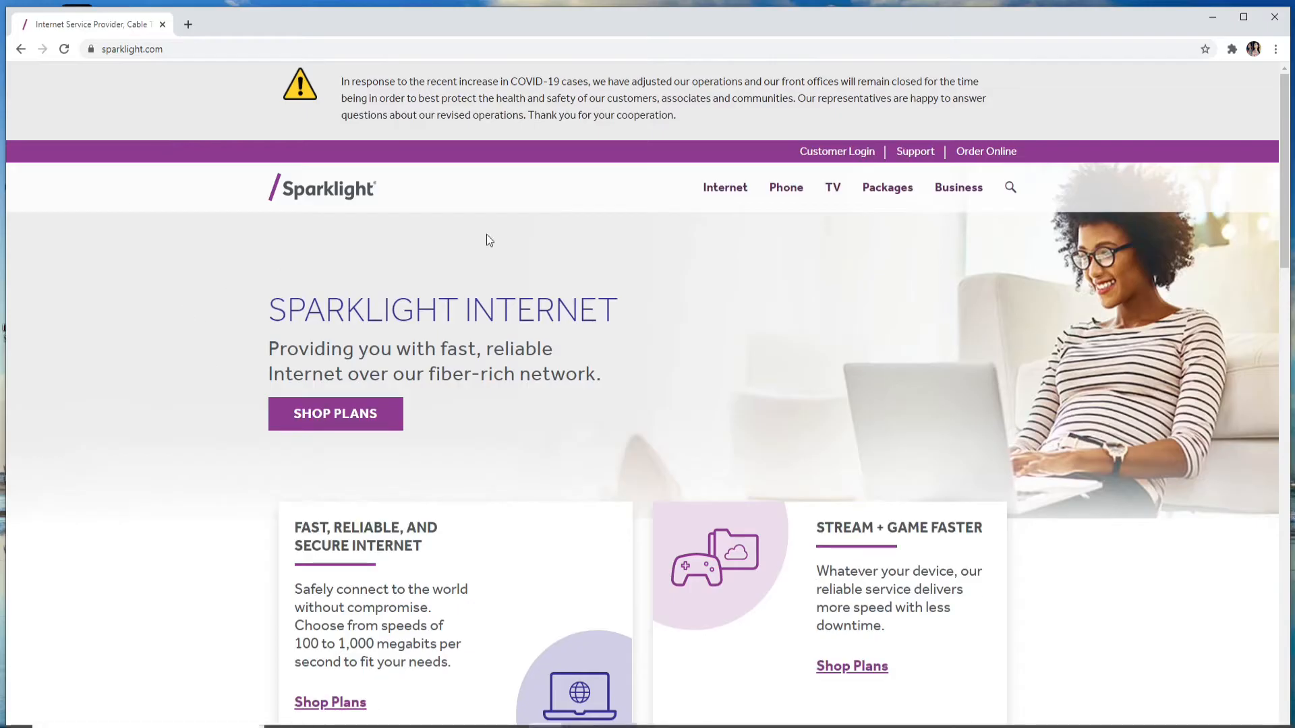
mouse_move(335, 220)
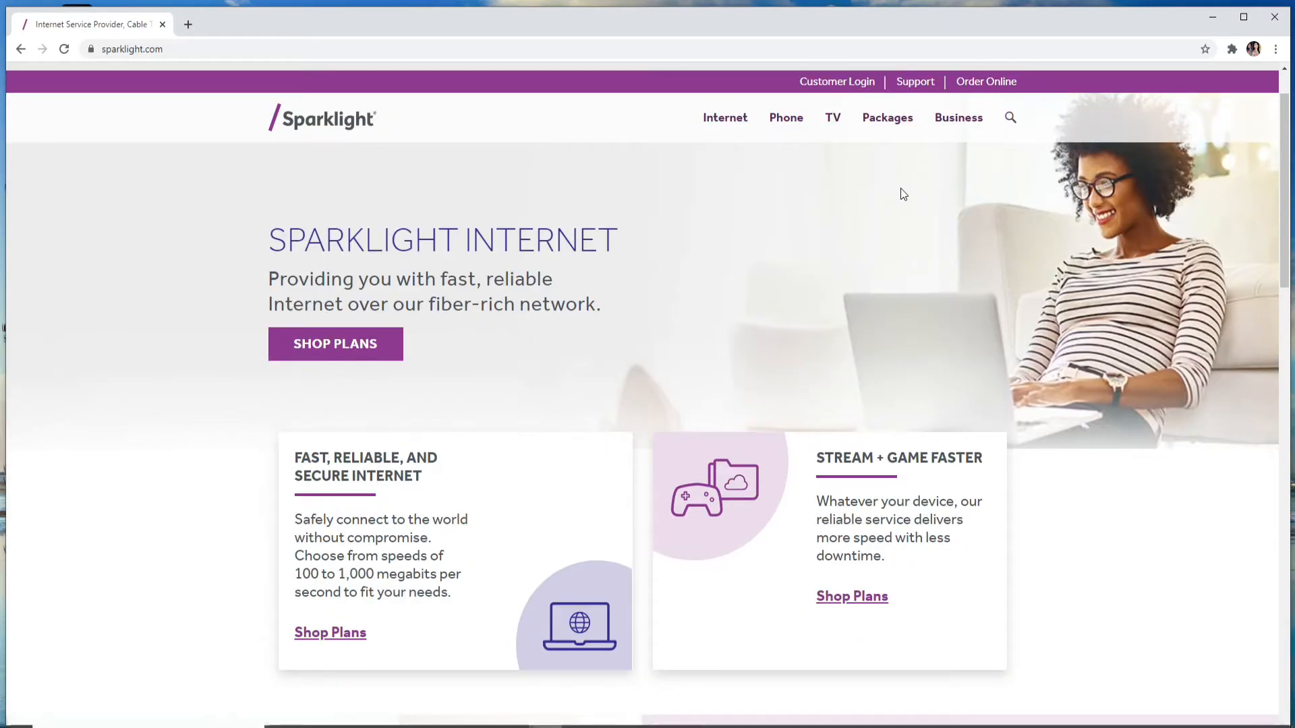
- Follow the Customer Login link from the home page's top bar
click(836, 82)
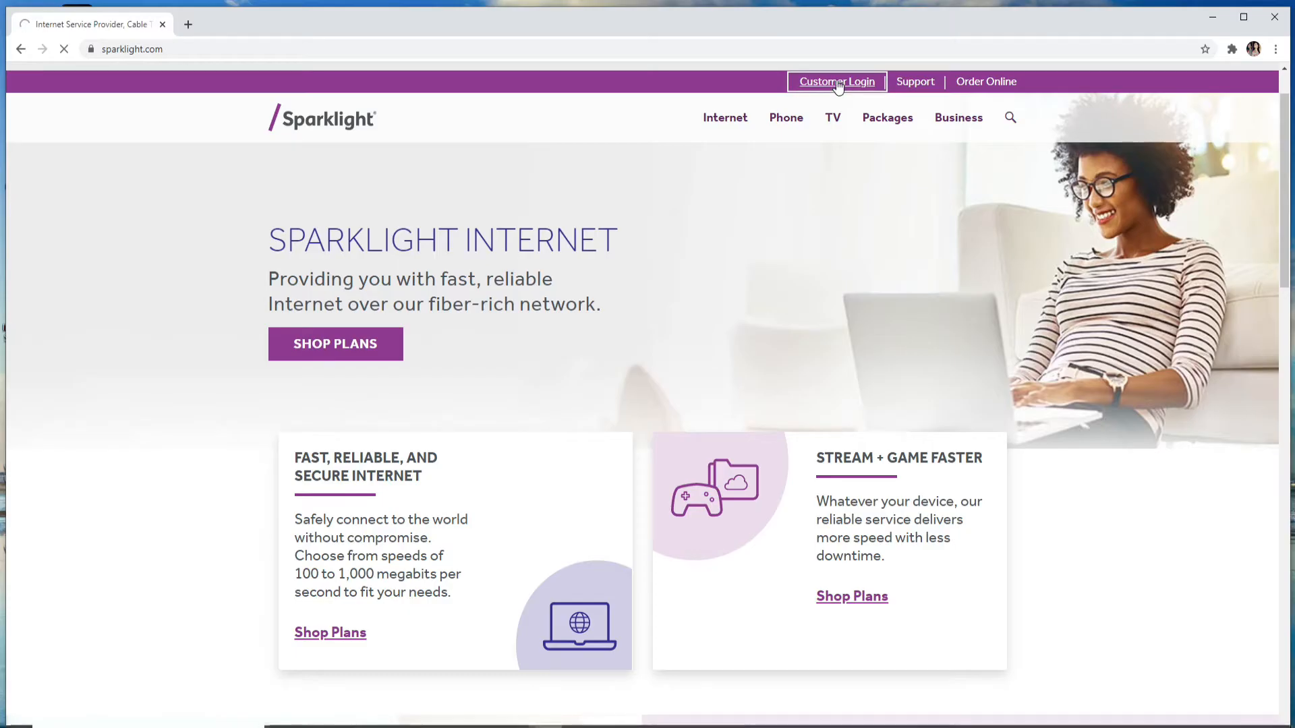
click(836, 82)
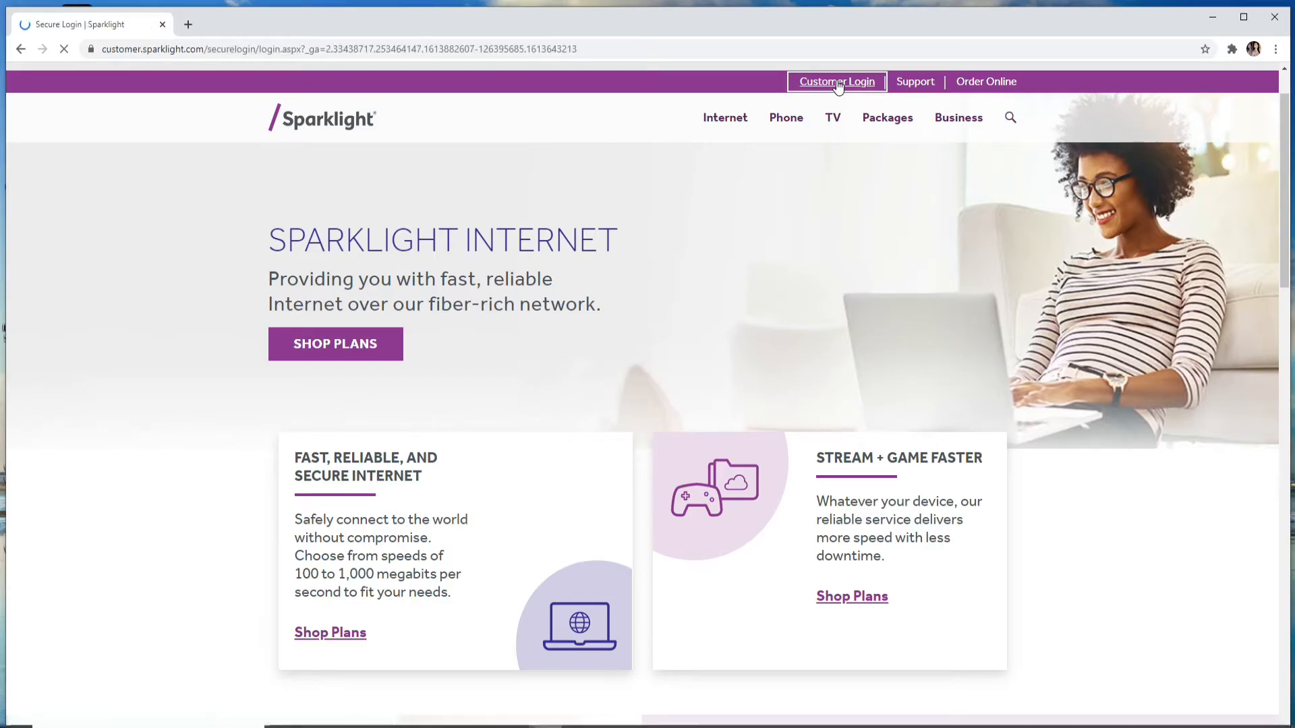
click(837, 82)
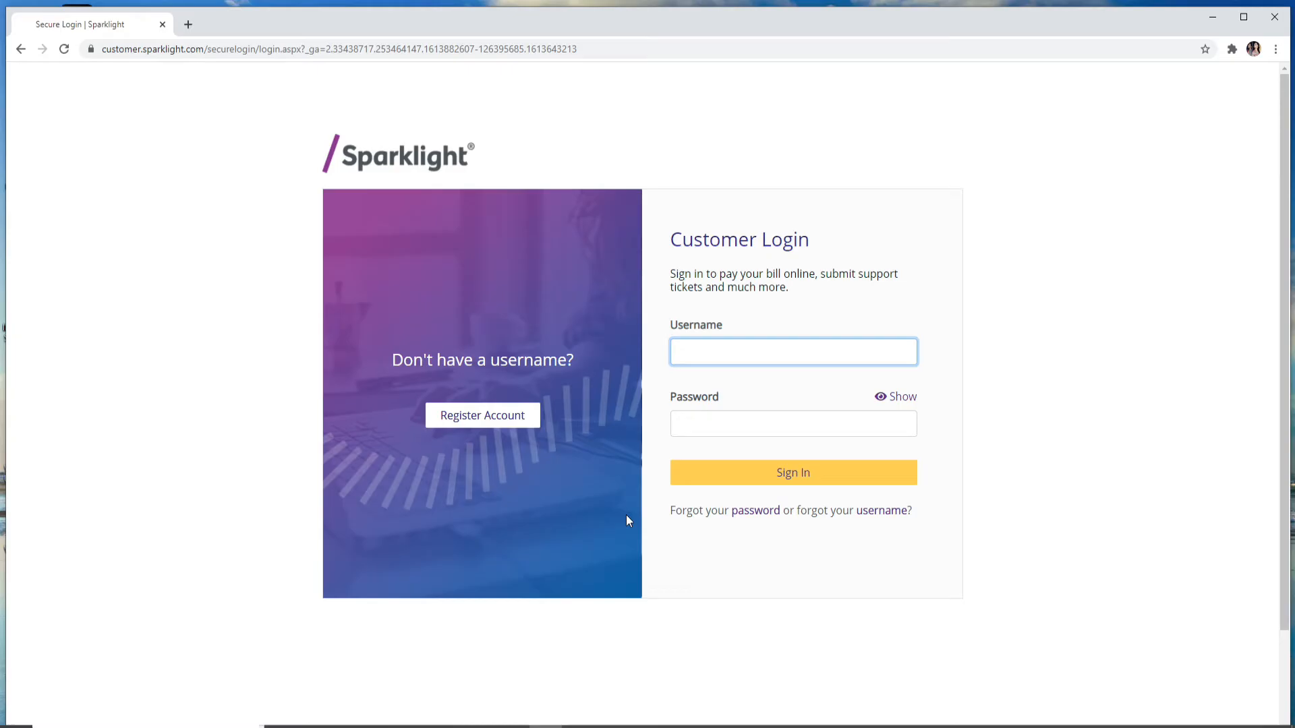
click(792, 351)
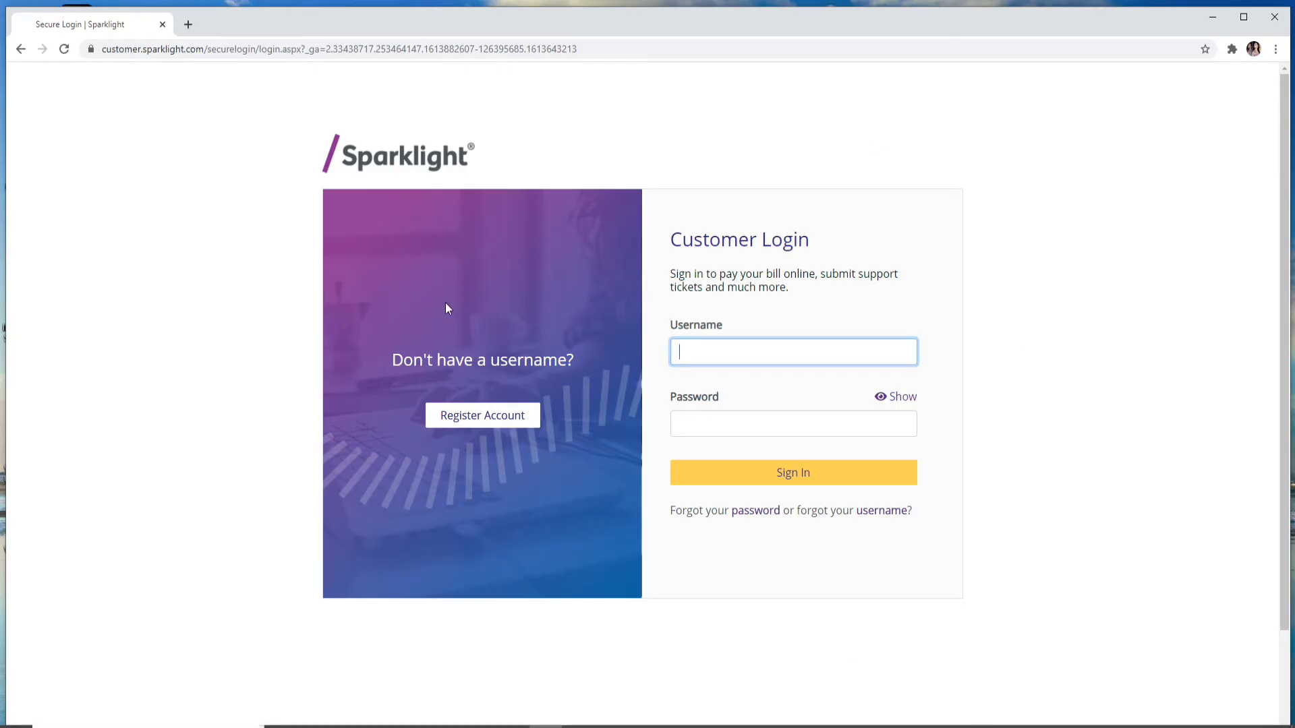
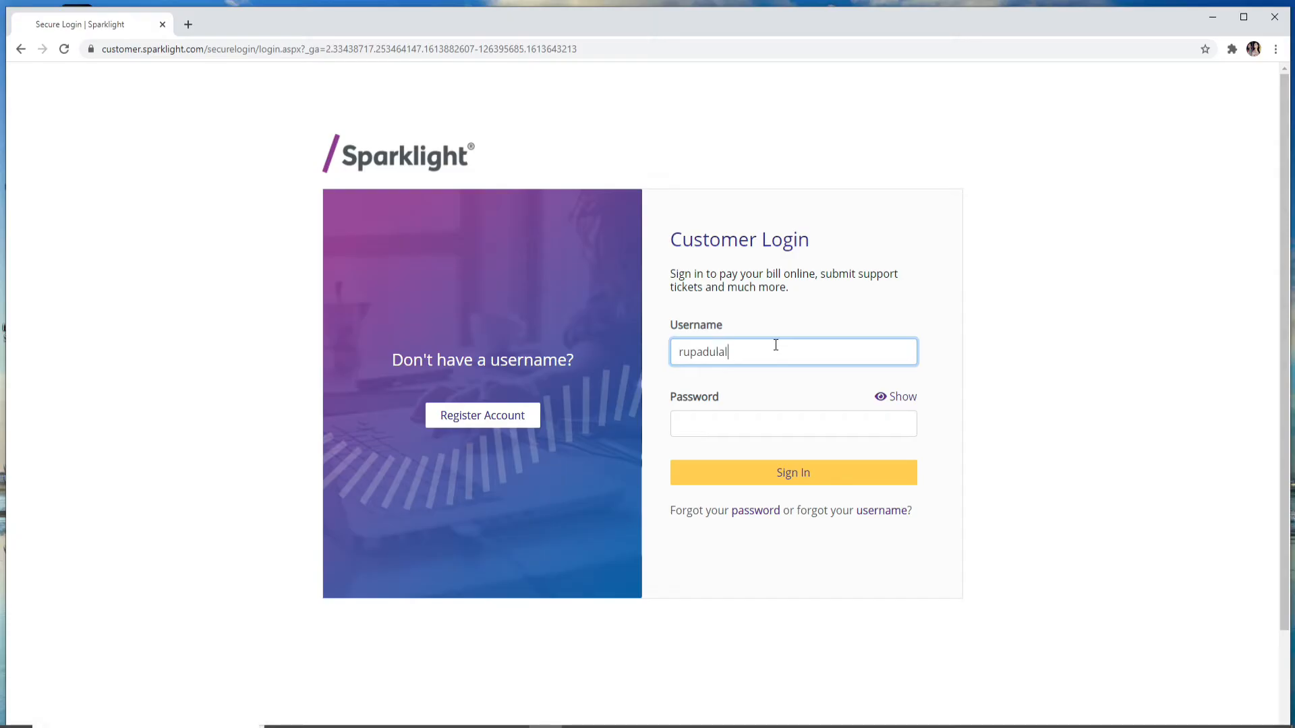
- Enter the account password in the Password field
click(792, 424)
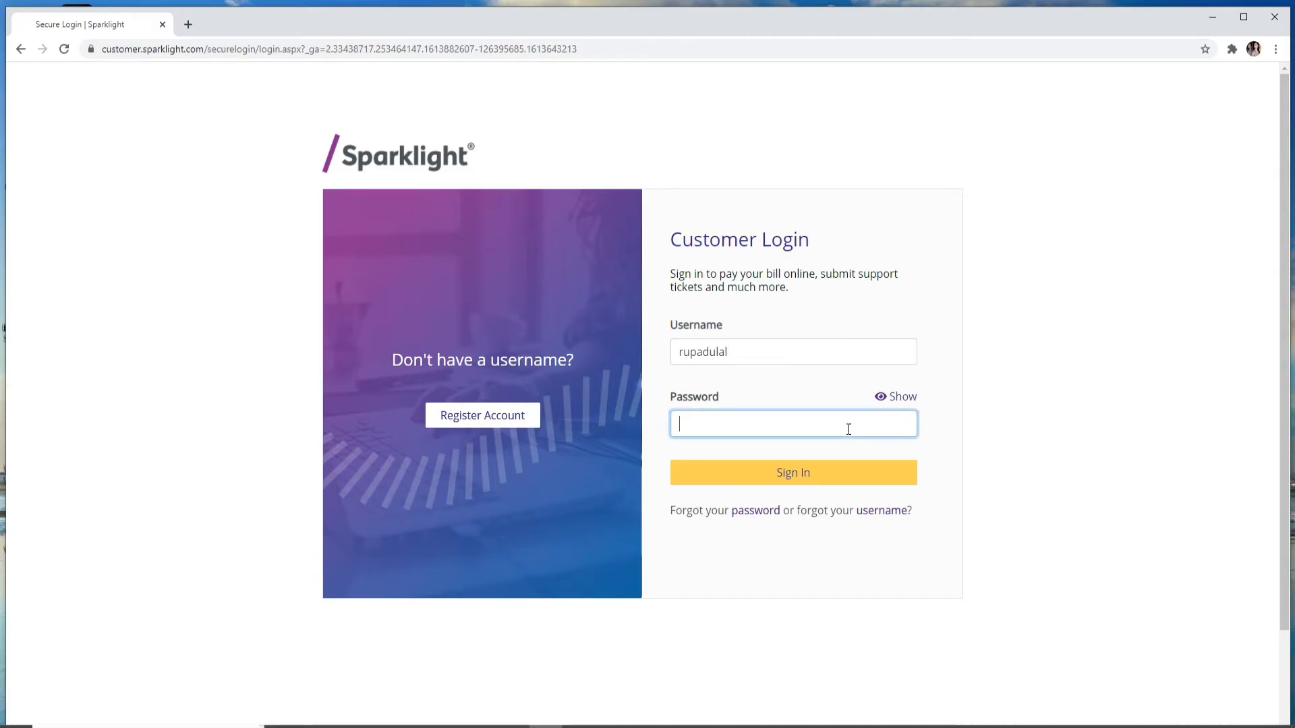
text(password)
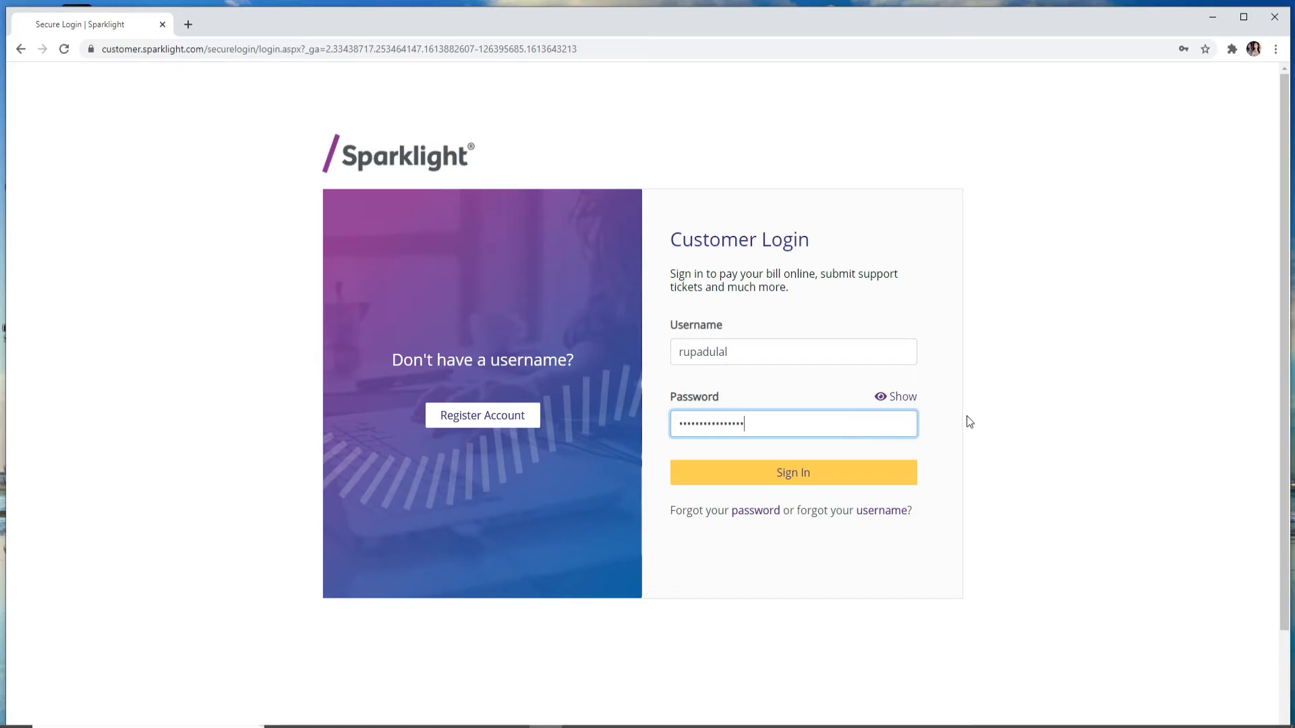
mouse_move(708, 497)
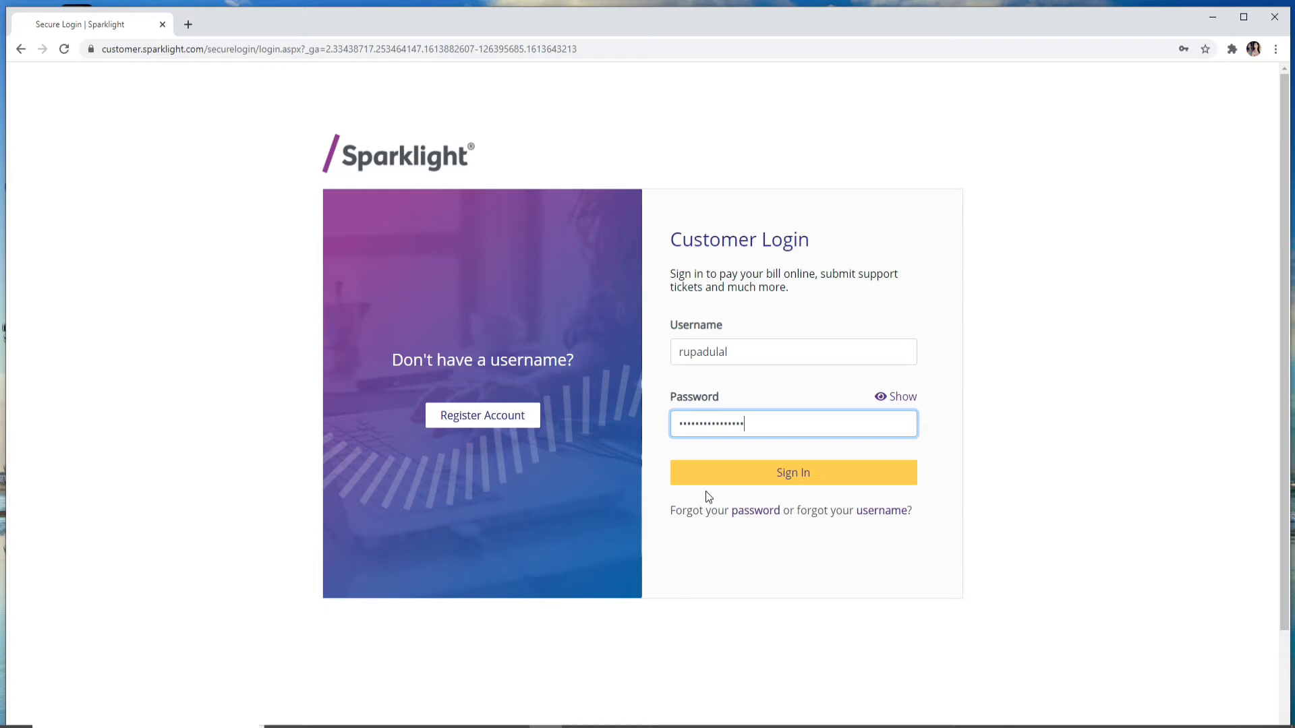
mouse_move(889, 409)
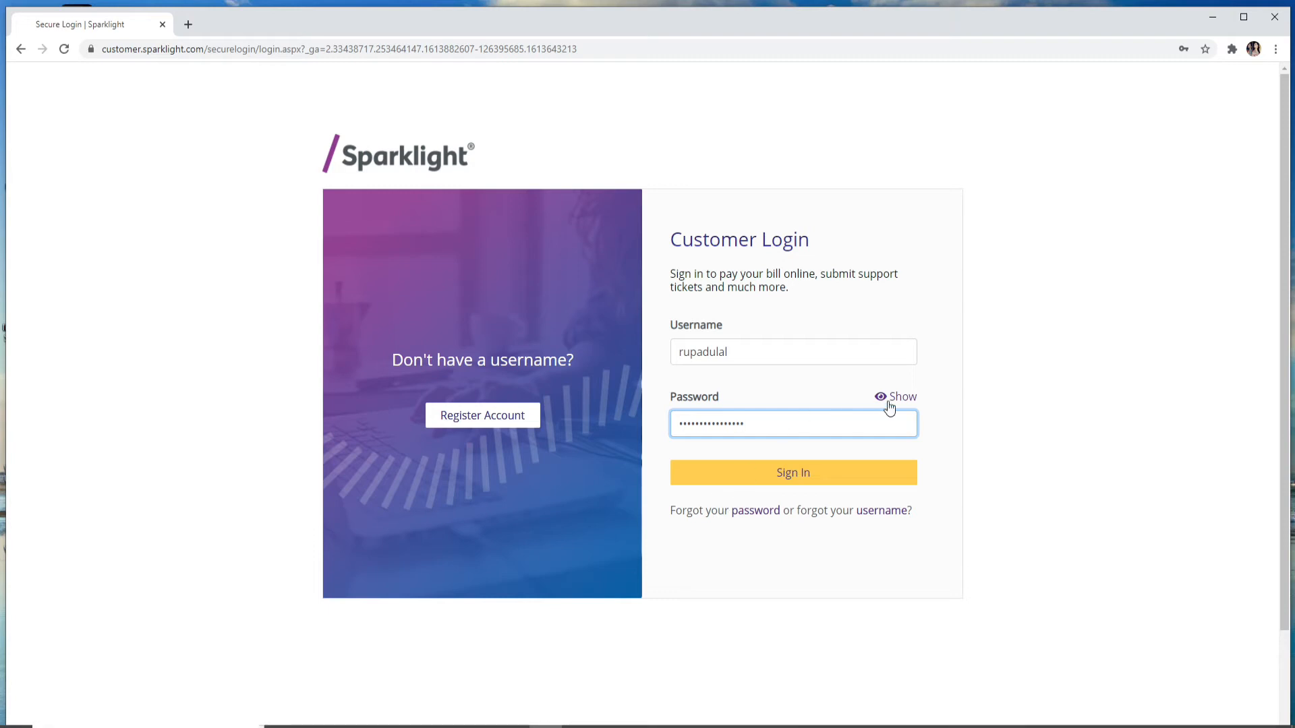
mouse_move(893, 409)
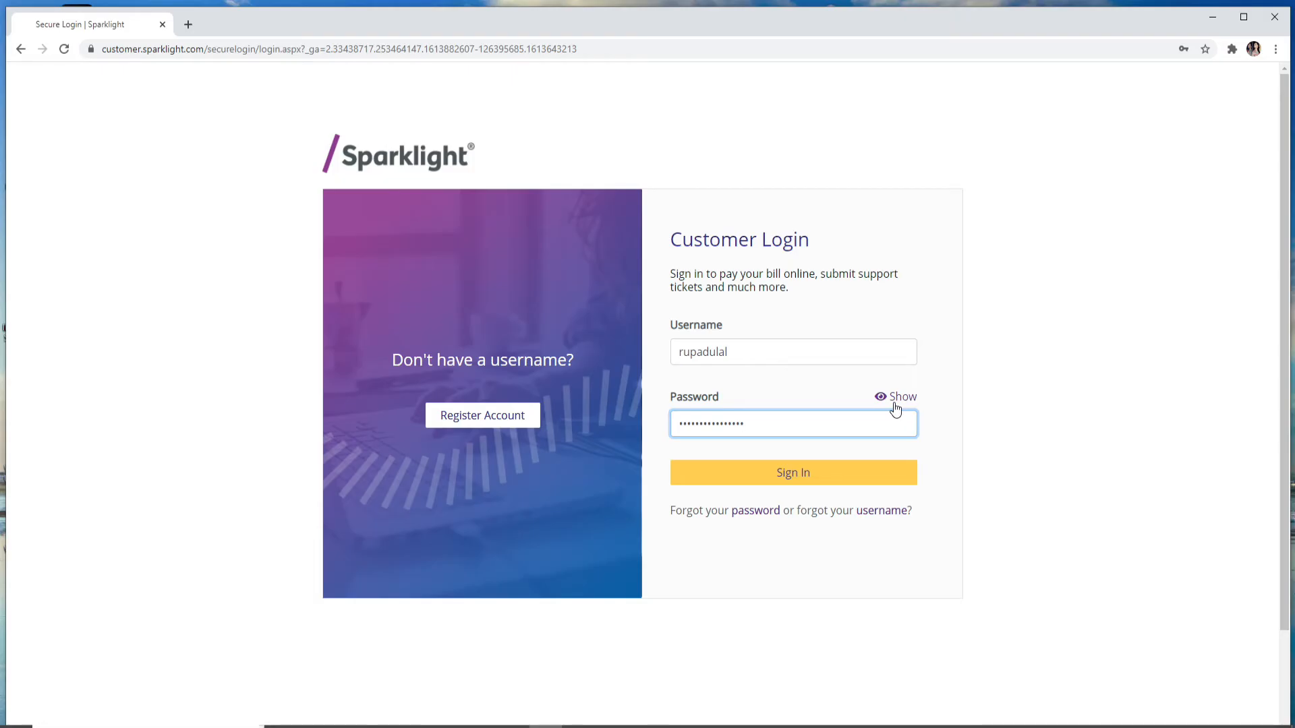
mouse_move(818, 535)
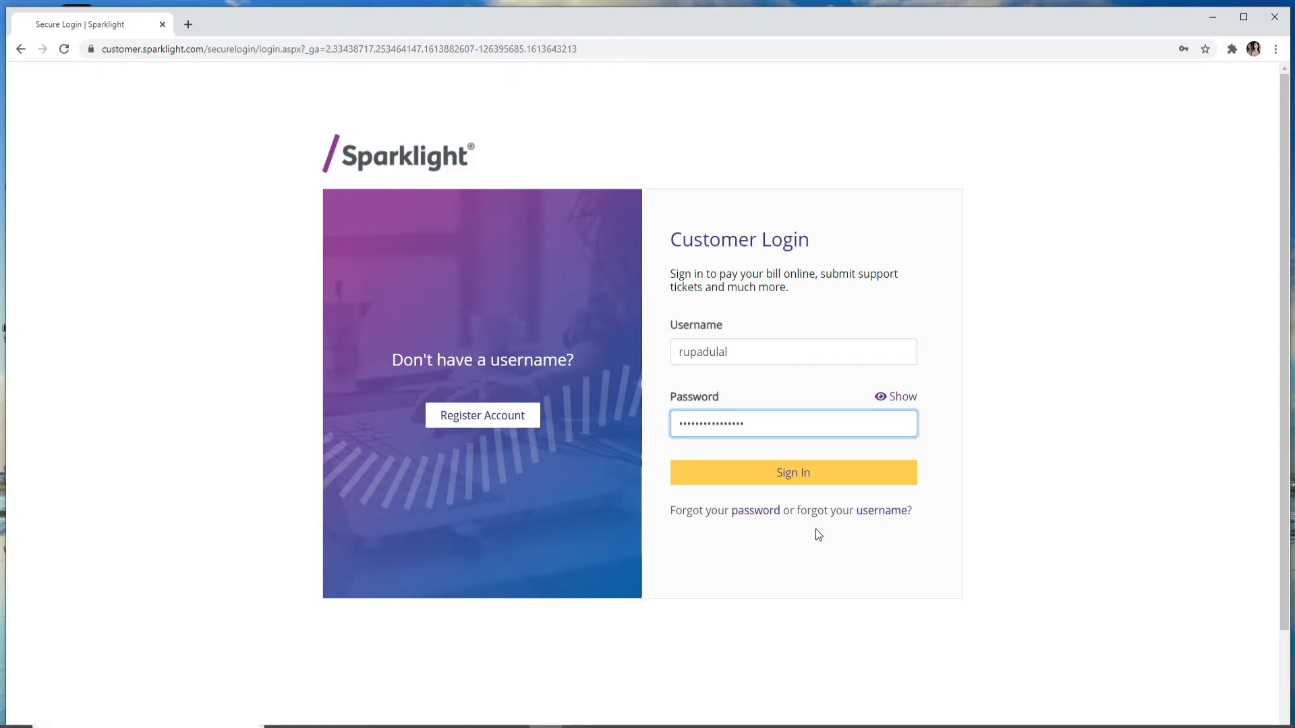
mouse_move(755, 509)
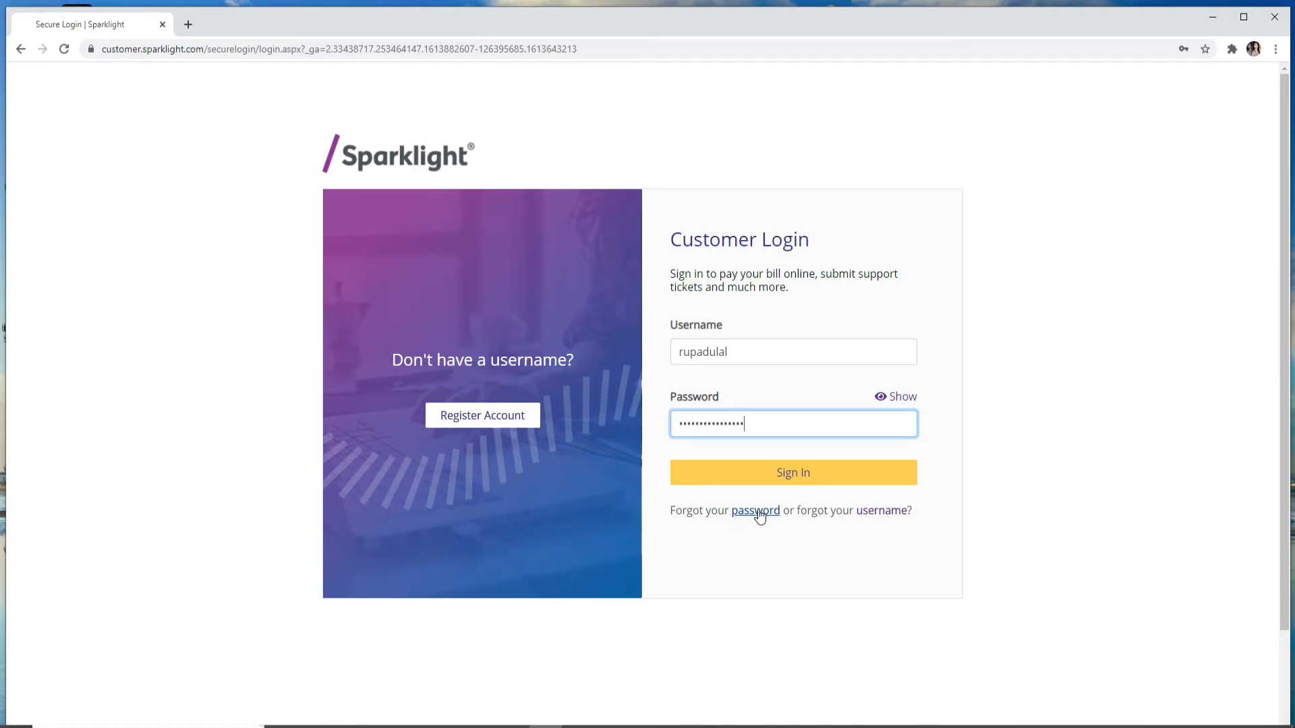
mouse_move(881, 510)
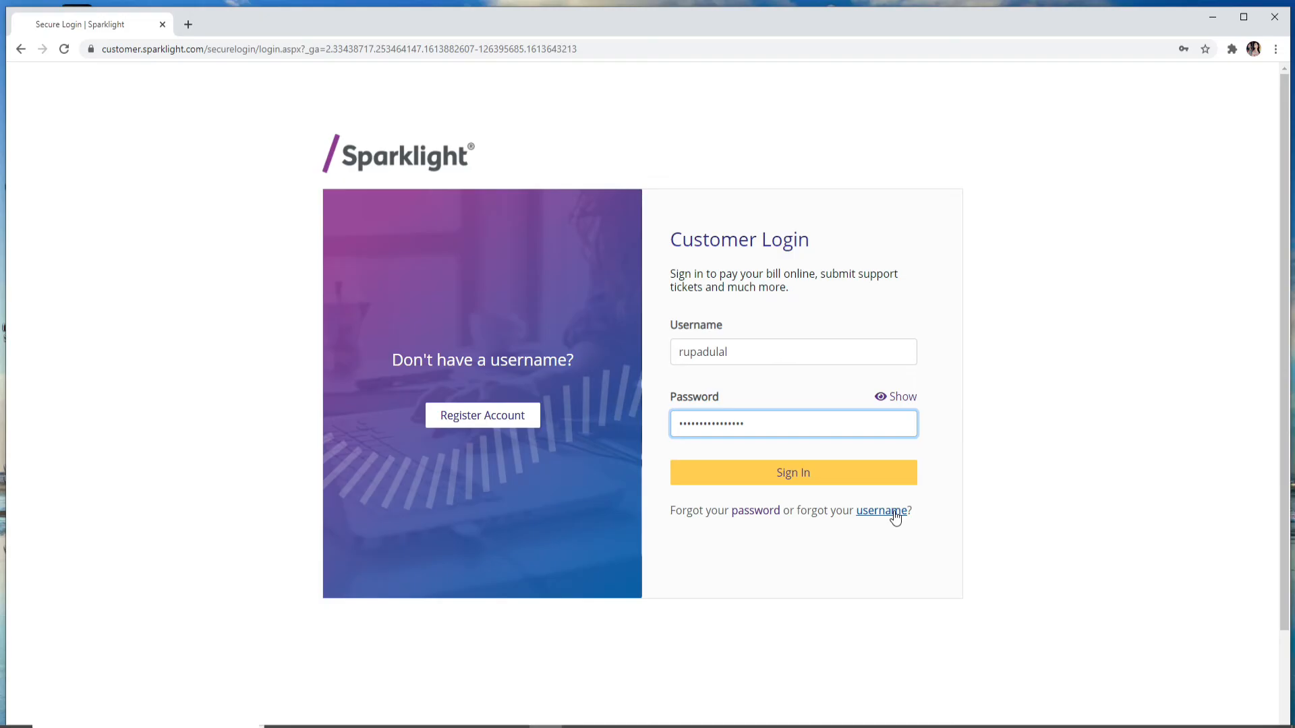
mouse_move(891, 522)
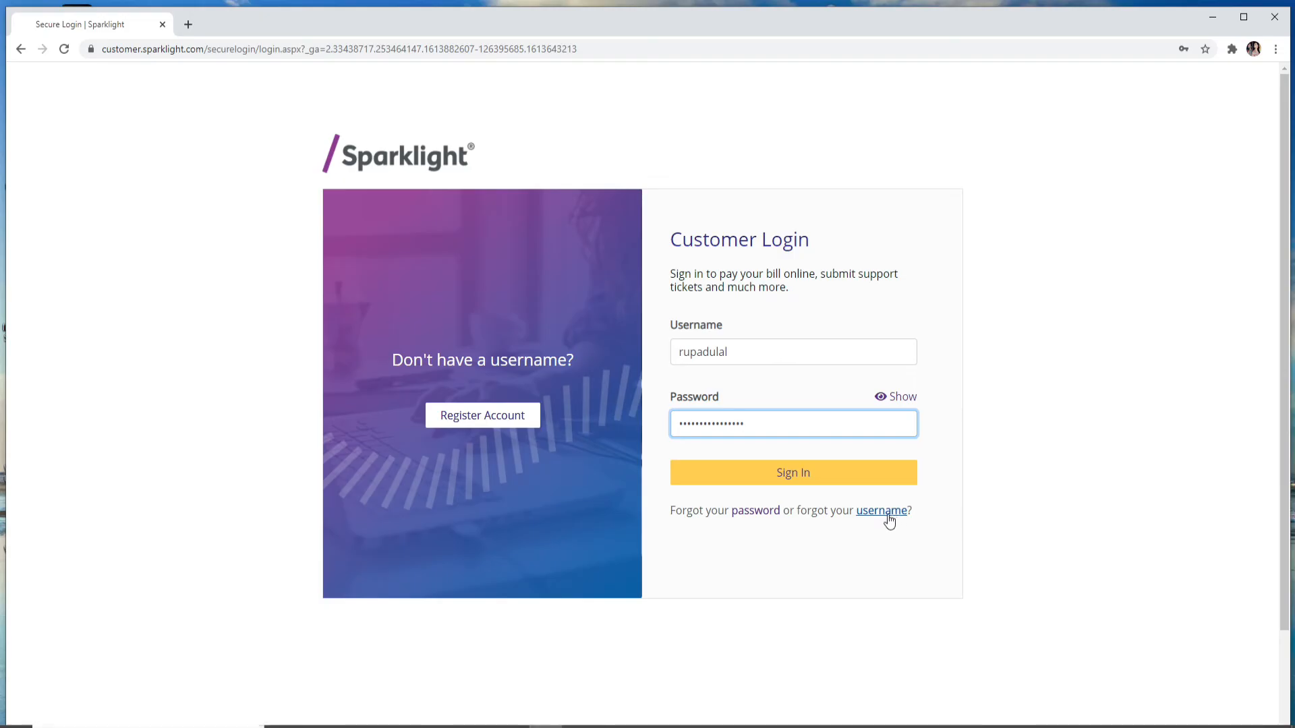
mouse_move(892, 524)
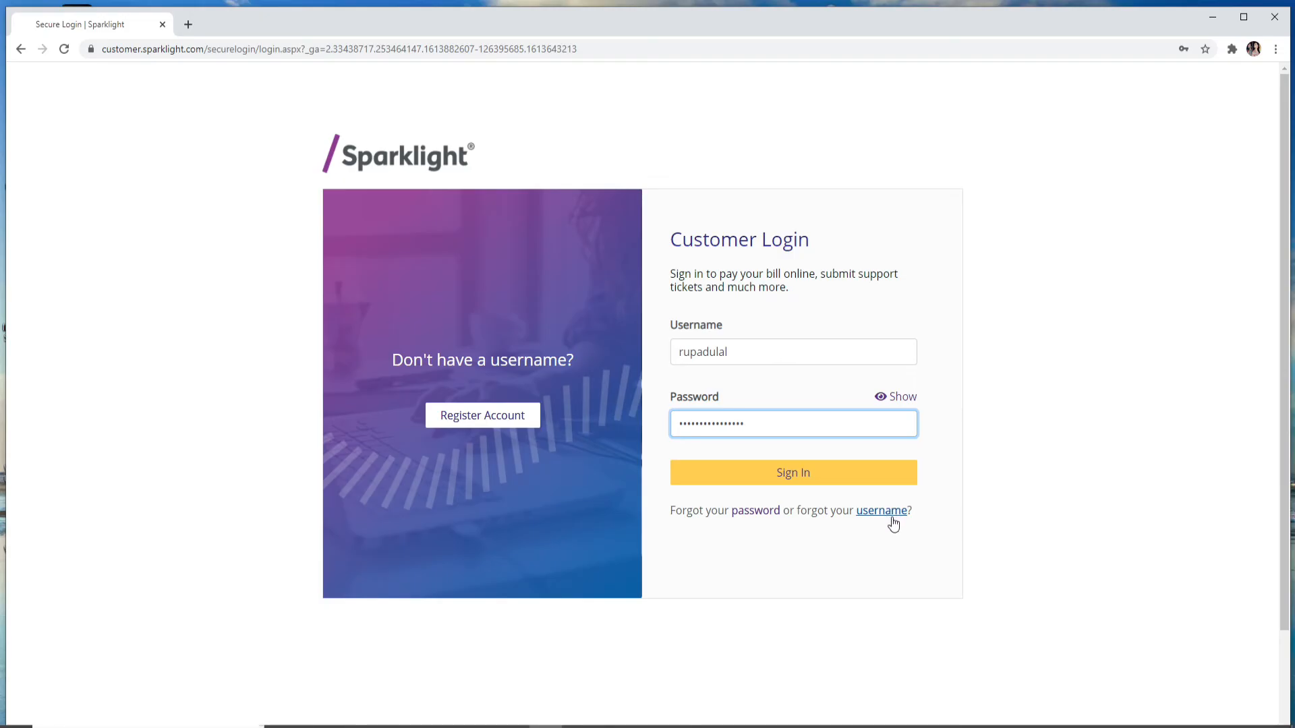
mouse_move(759, 538)
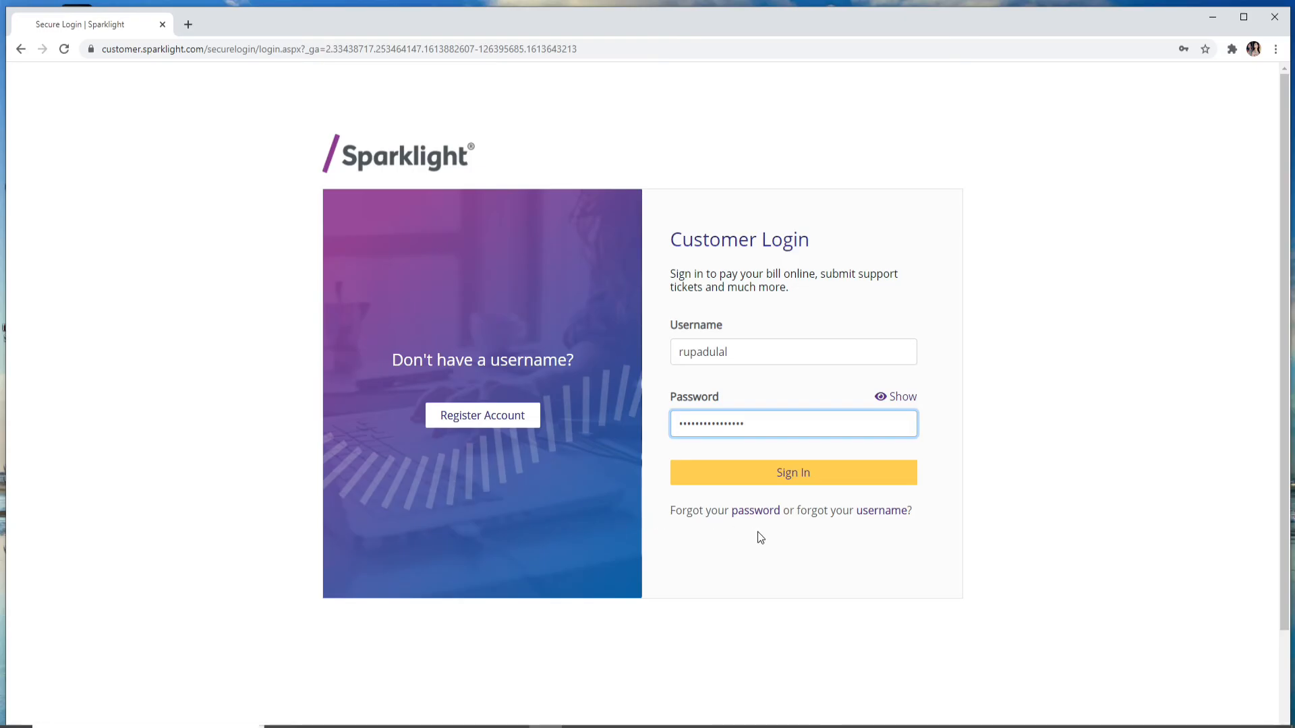
- Submit the filled-in credentials with Sign In to access the account
click(792, 350)
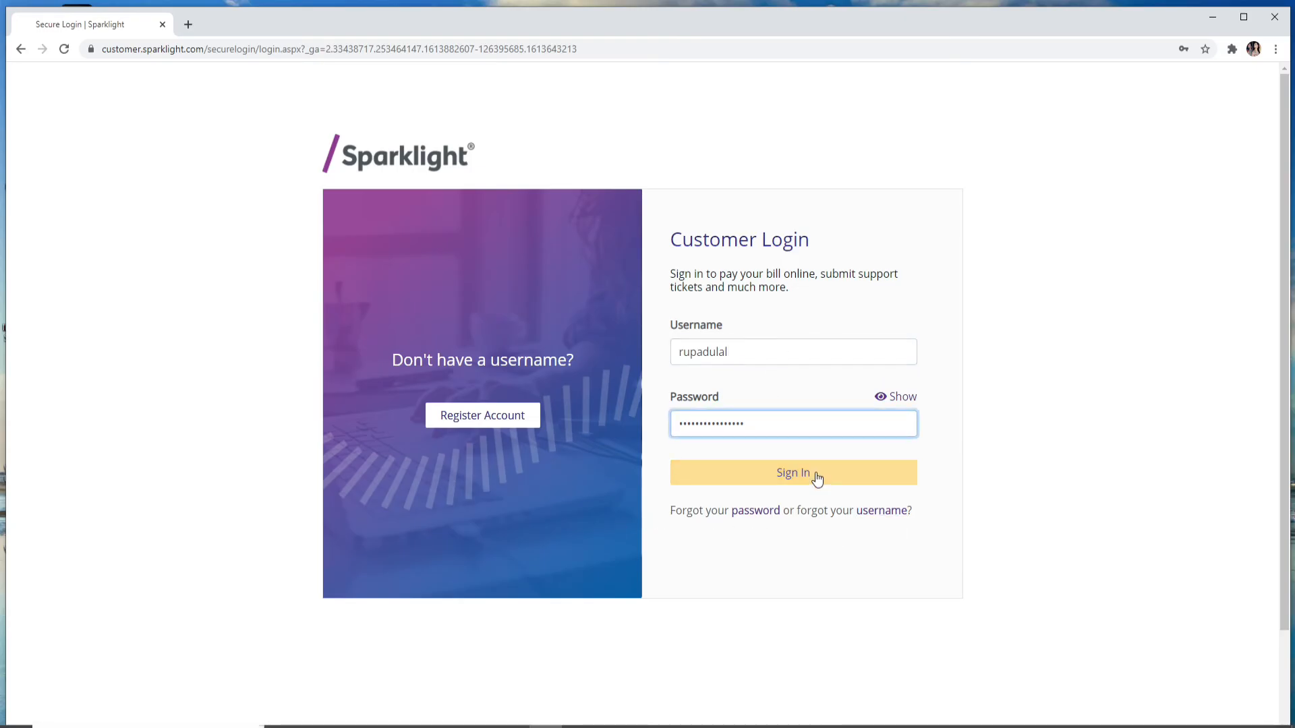
text(•)
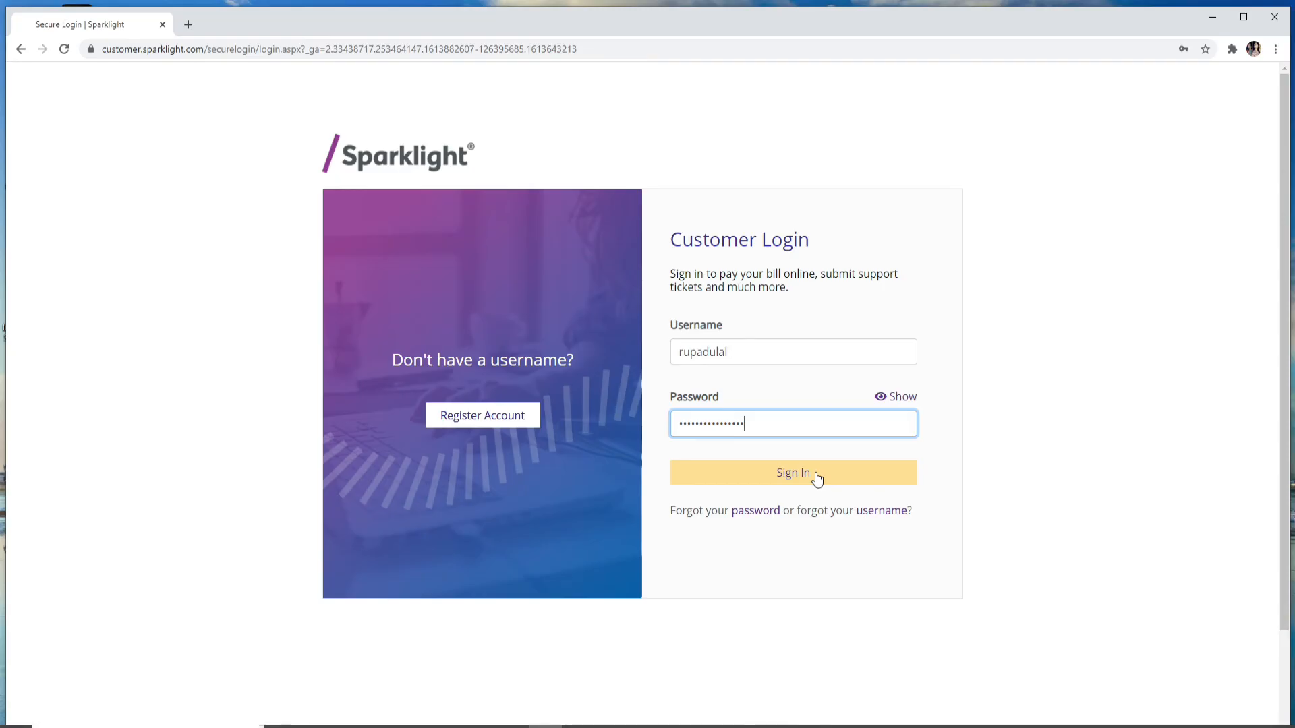